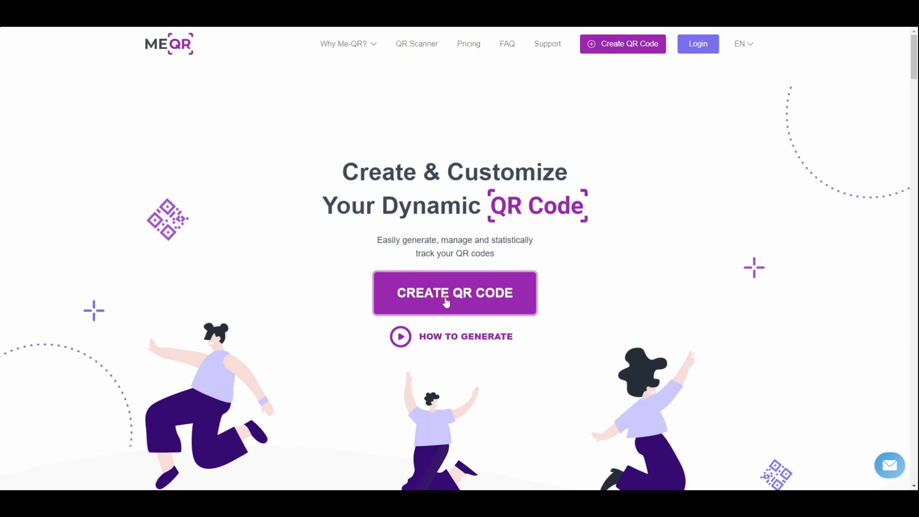
Begin a new QR code from the ME-QR homepage to reach the type list
click(455, 293)
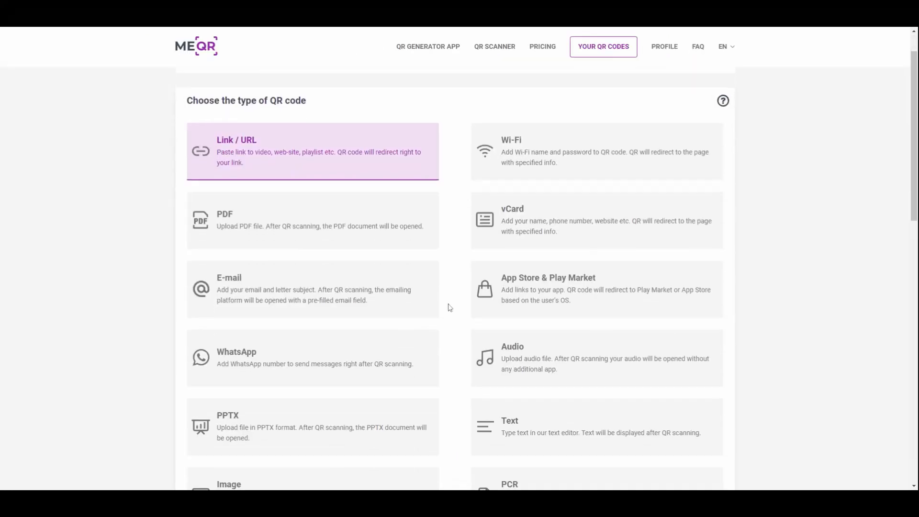
Scroll the type list toward the cryptocurrency payment option
scroll(down, 3)
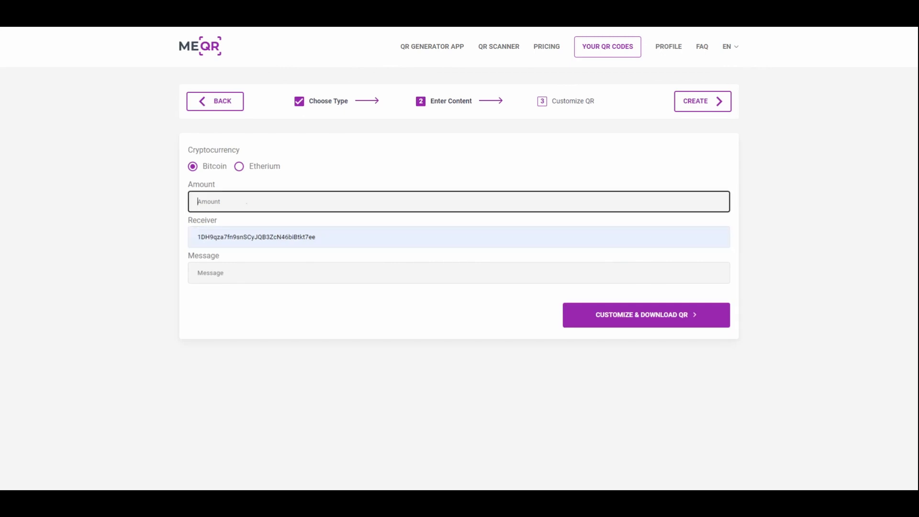
Set the amount to 10 and the message to 'test', then proceed to customization
text(10)
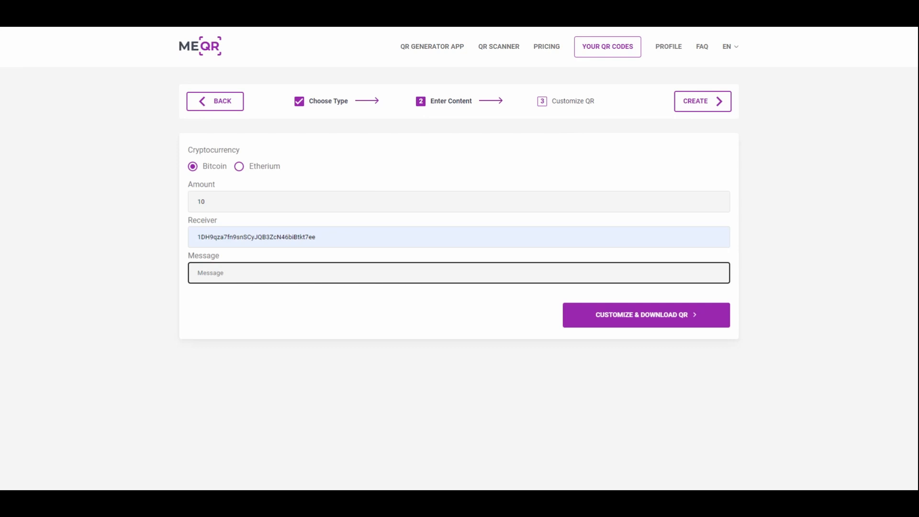
text(test)
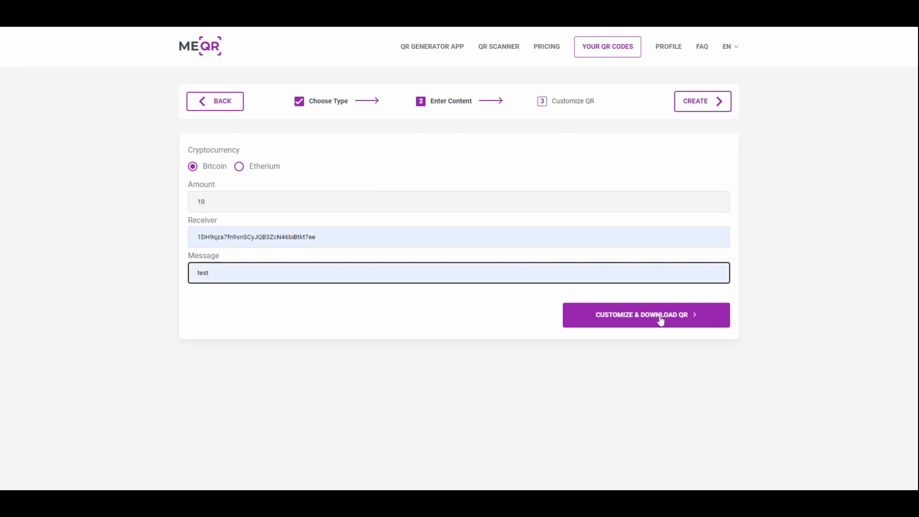
click(647, 315)
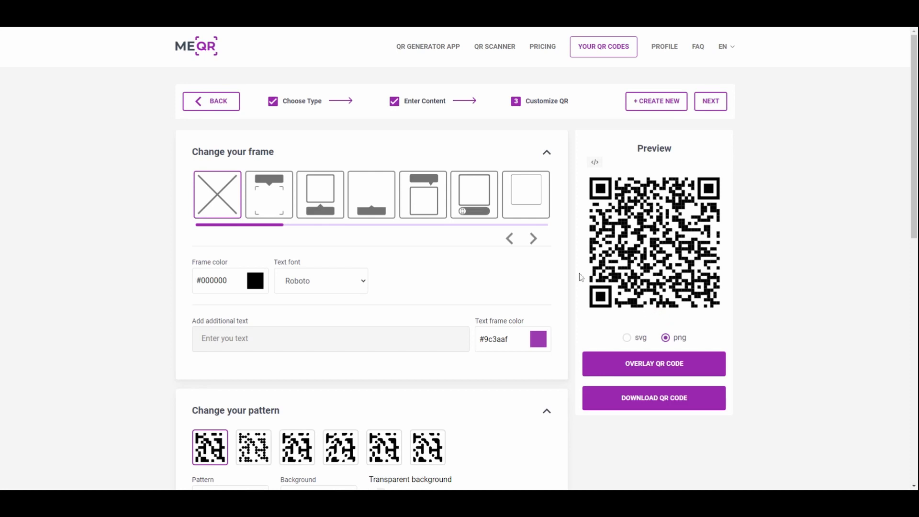
Add the speech-bubble frame and caption it 'scan me'
click(320, 195)
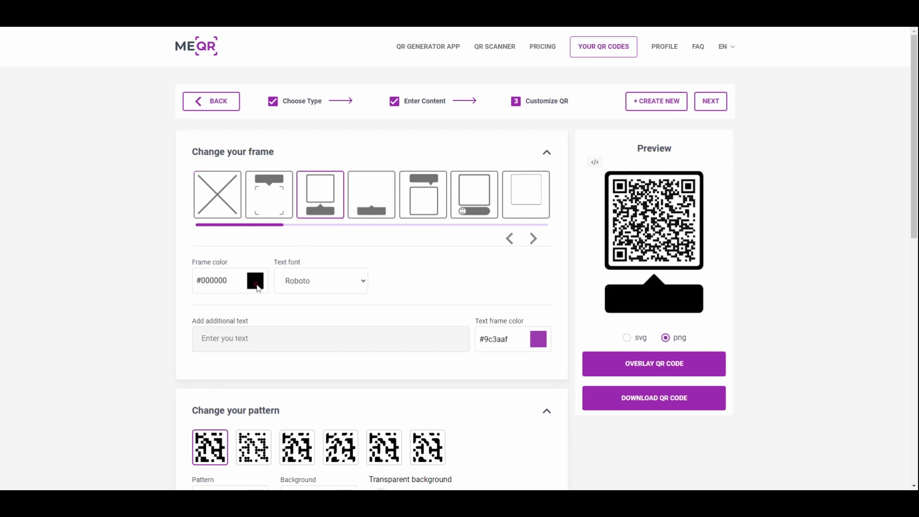
click(255, 281)
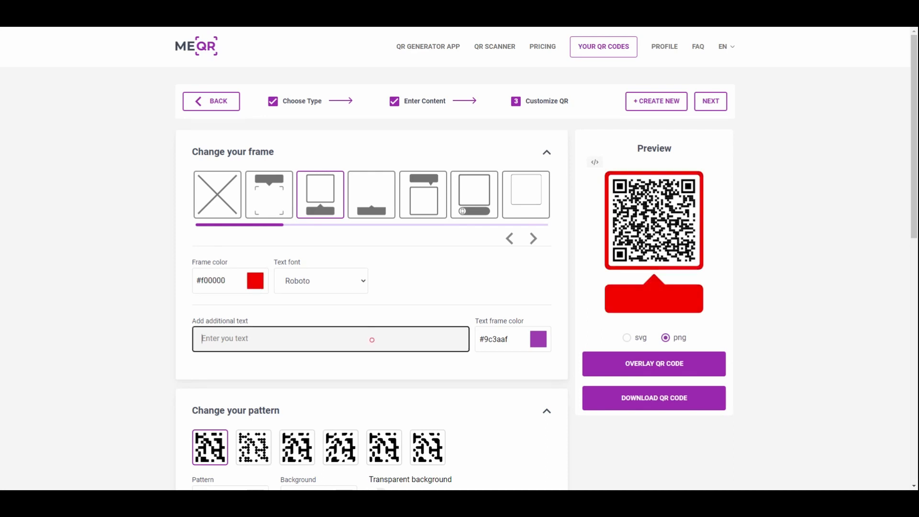
text(scan)
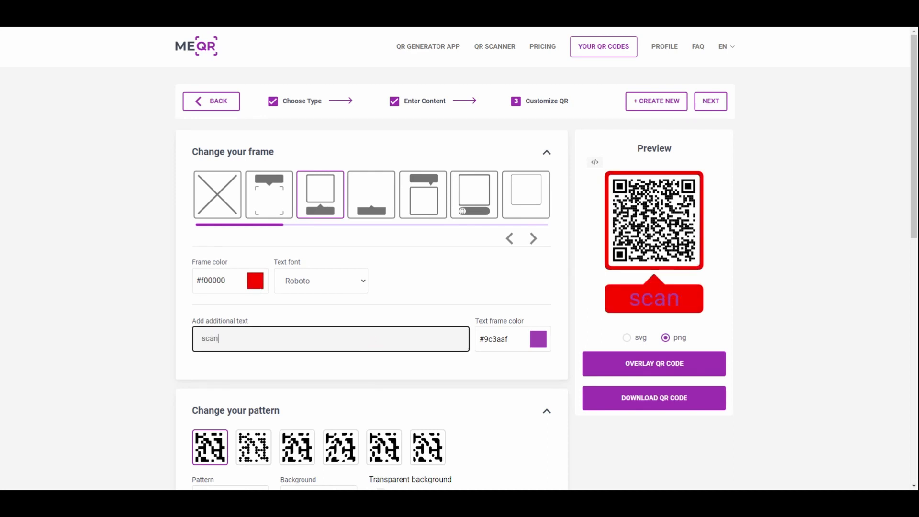
text(me)
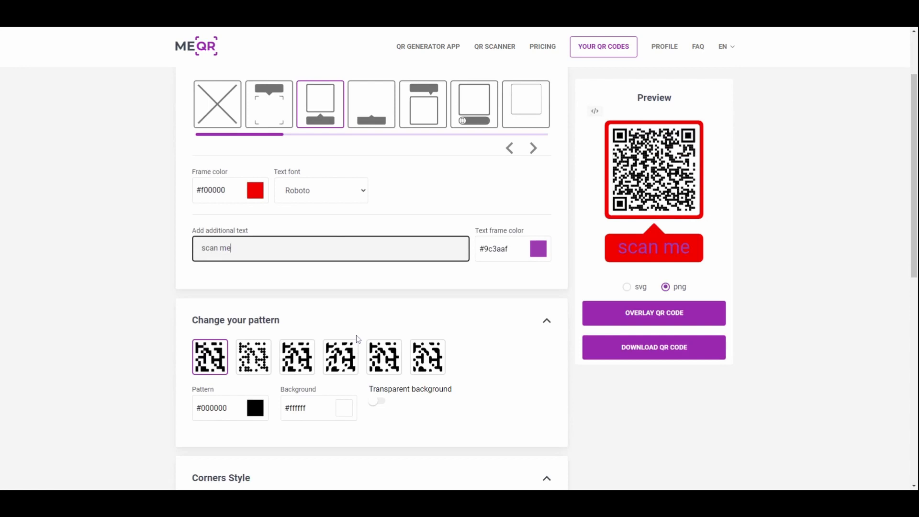
scroll(down, 3)
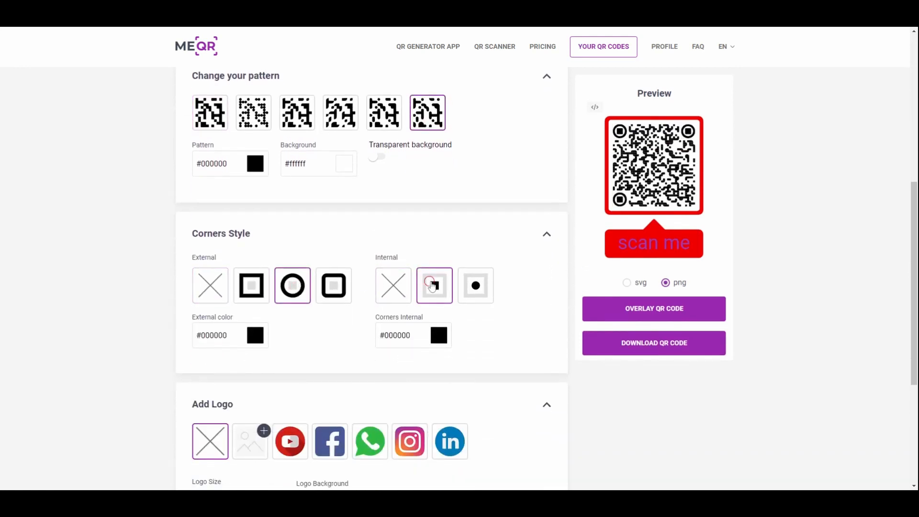
Place the YouTube logo in the centre, download as PNG, and view saved codes
scroll(down, 3)
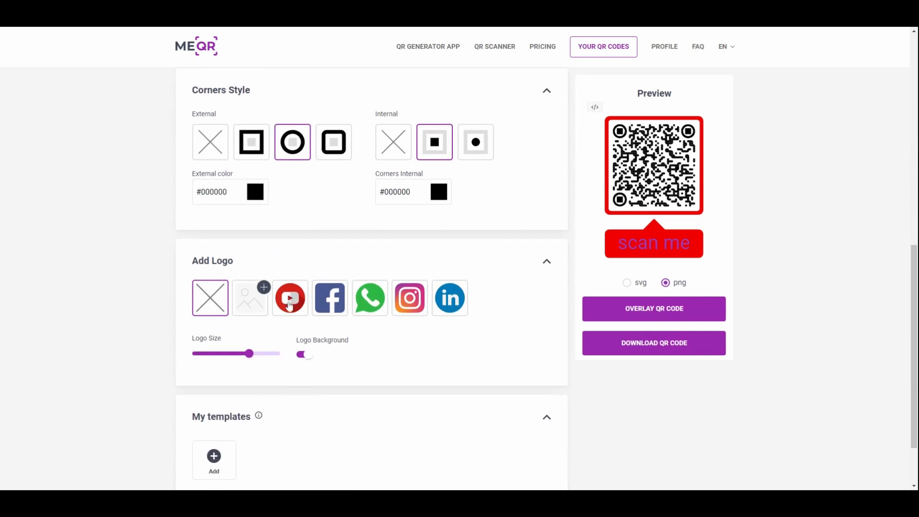
click(289, 298)
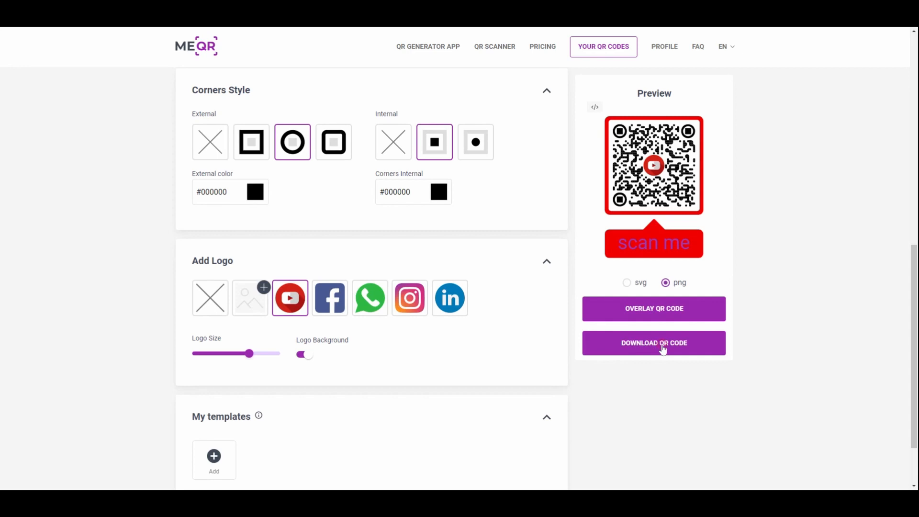
click(654, 343)
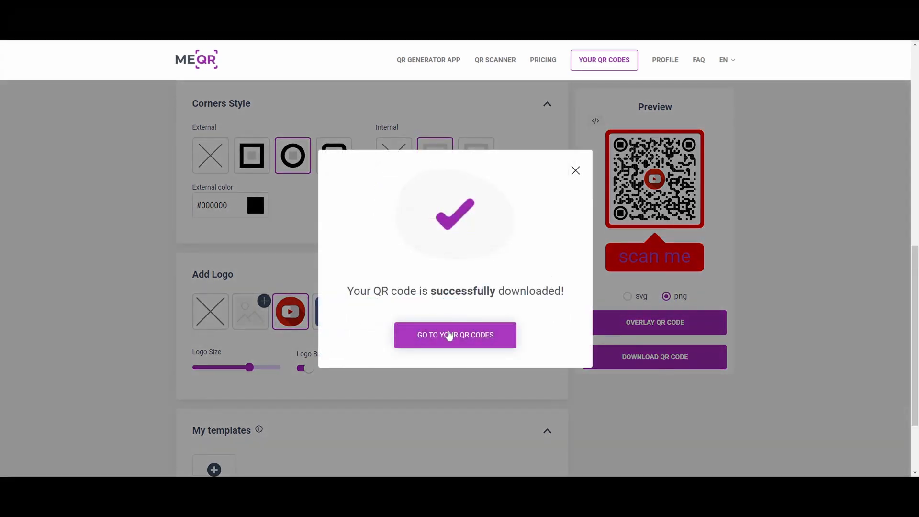
click(456, 336)
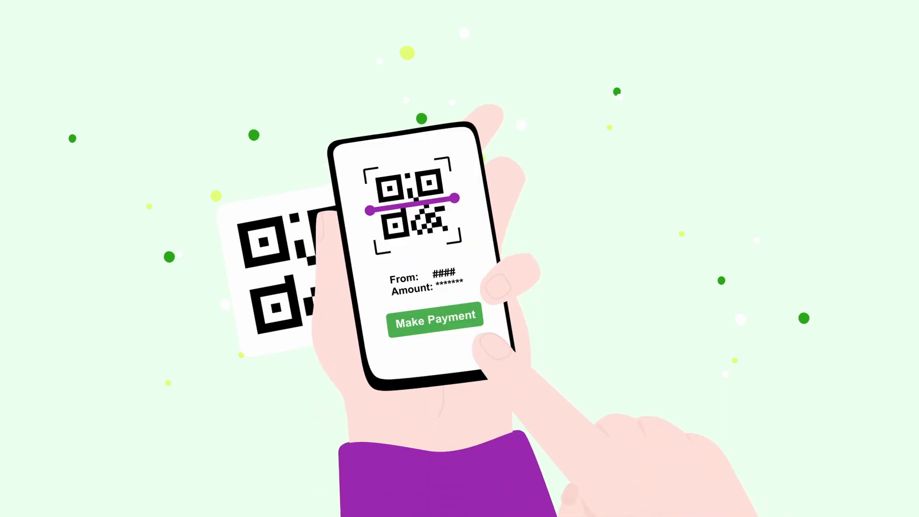
click(436, 319)
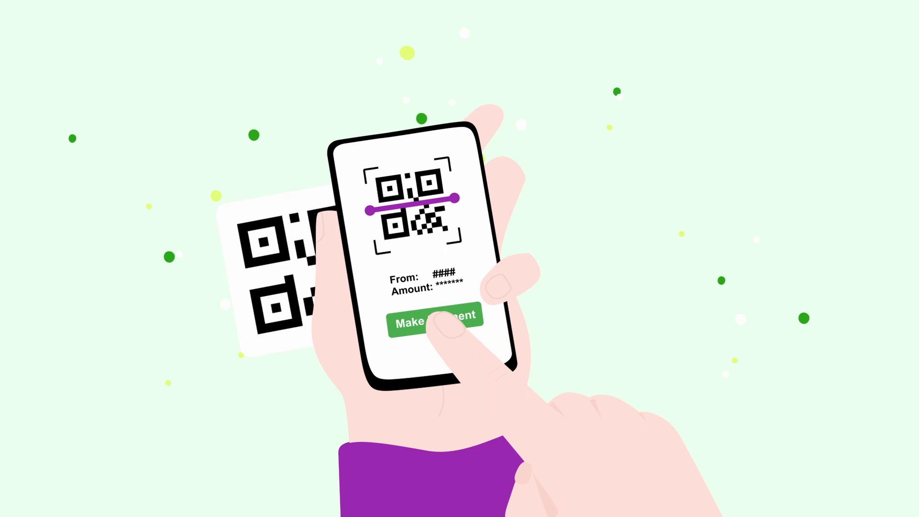